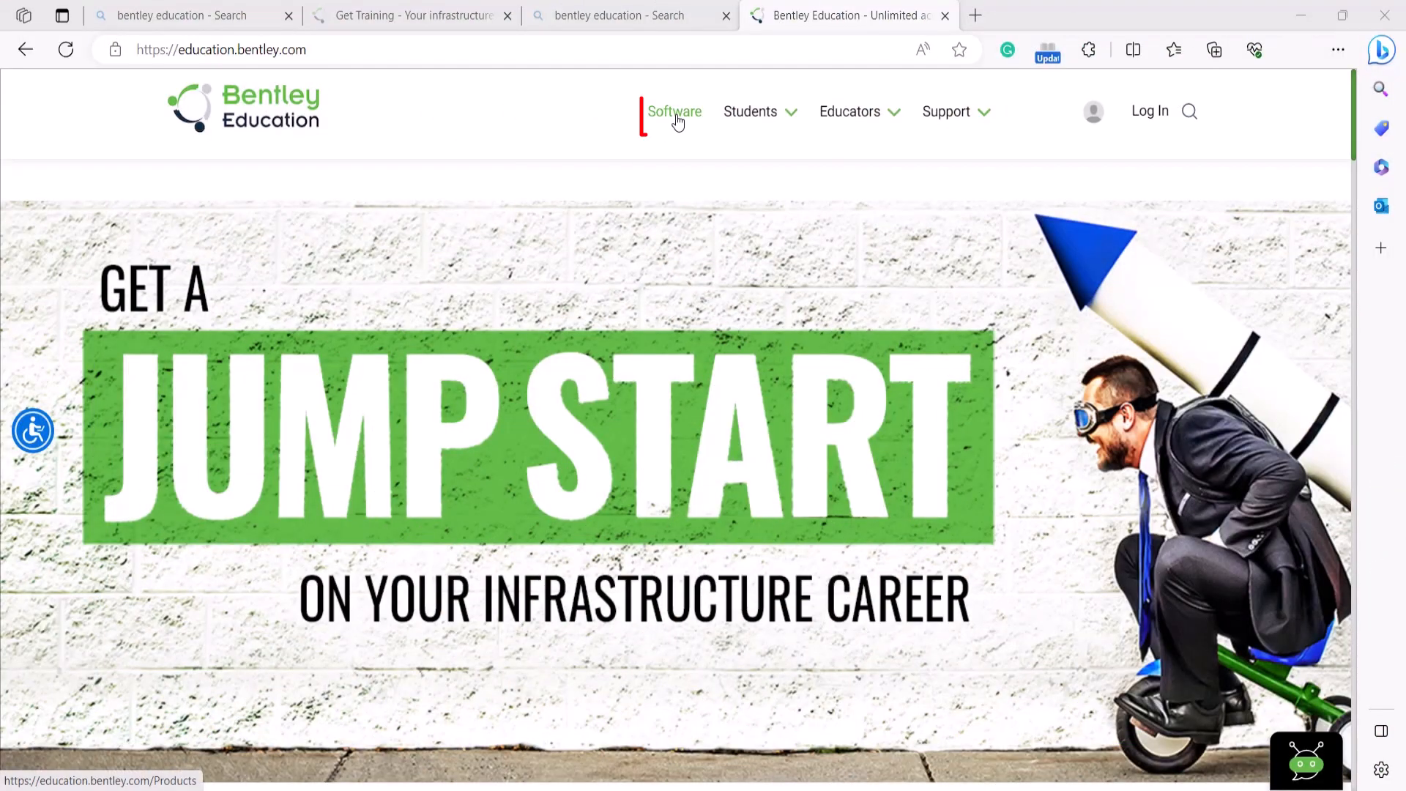
Step: Go to the Software page and scroll through the discipline categories of the product catalog
left_click(674, 111)
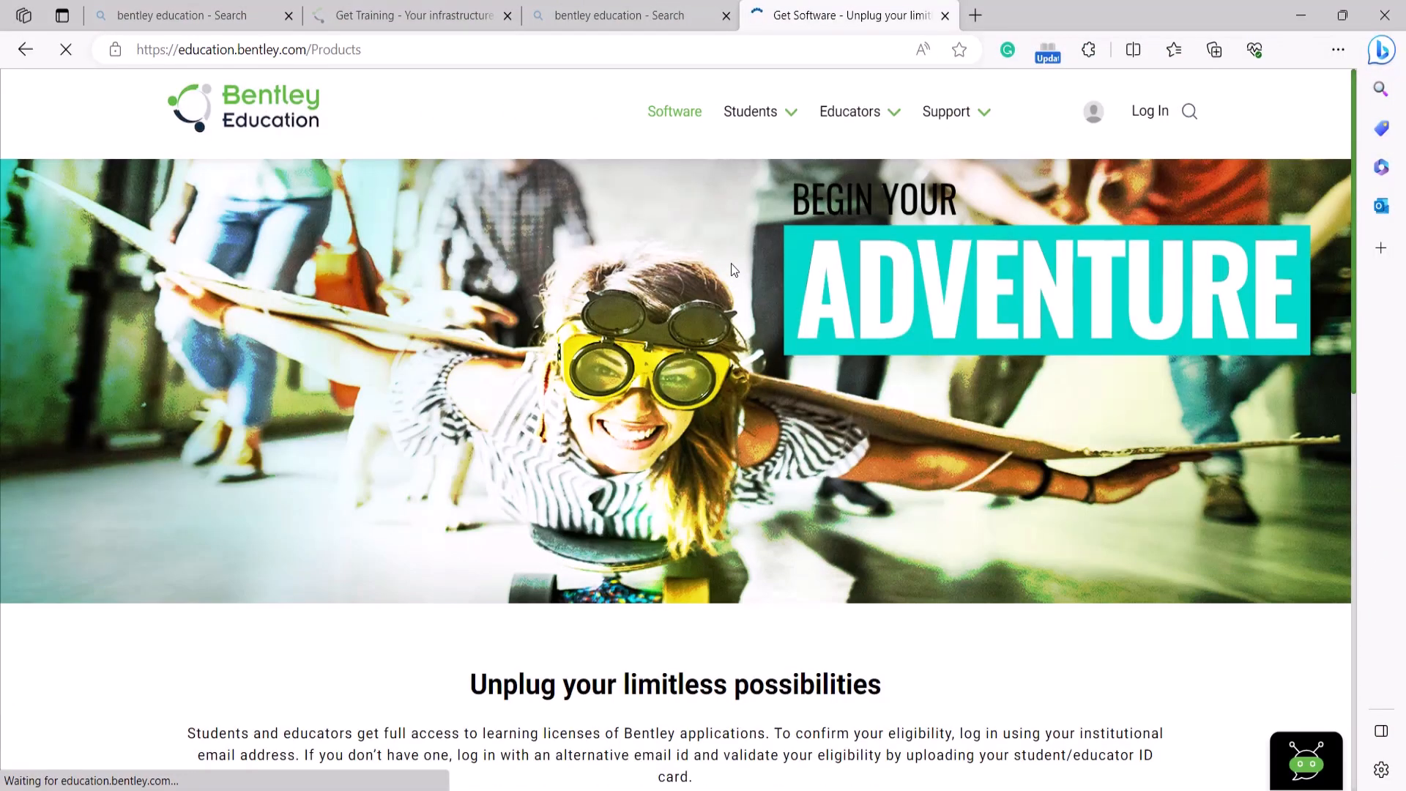
scroll("down", 3)
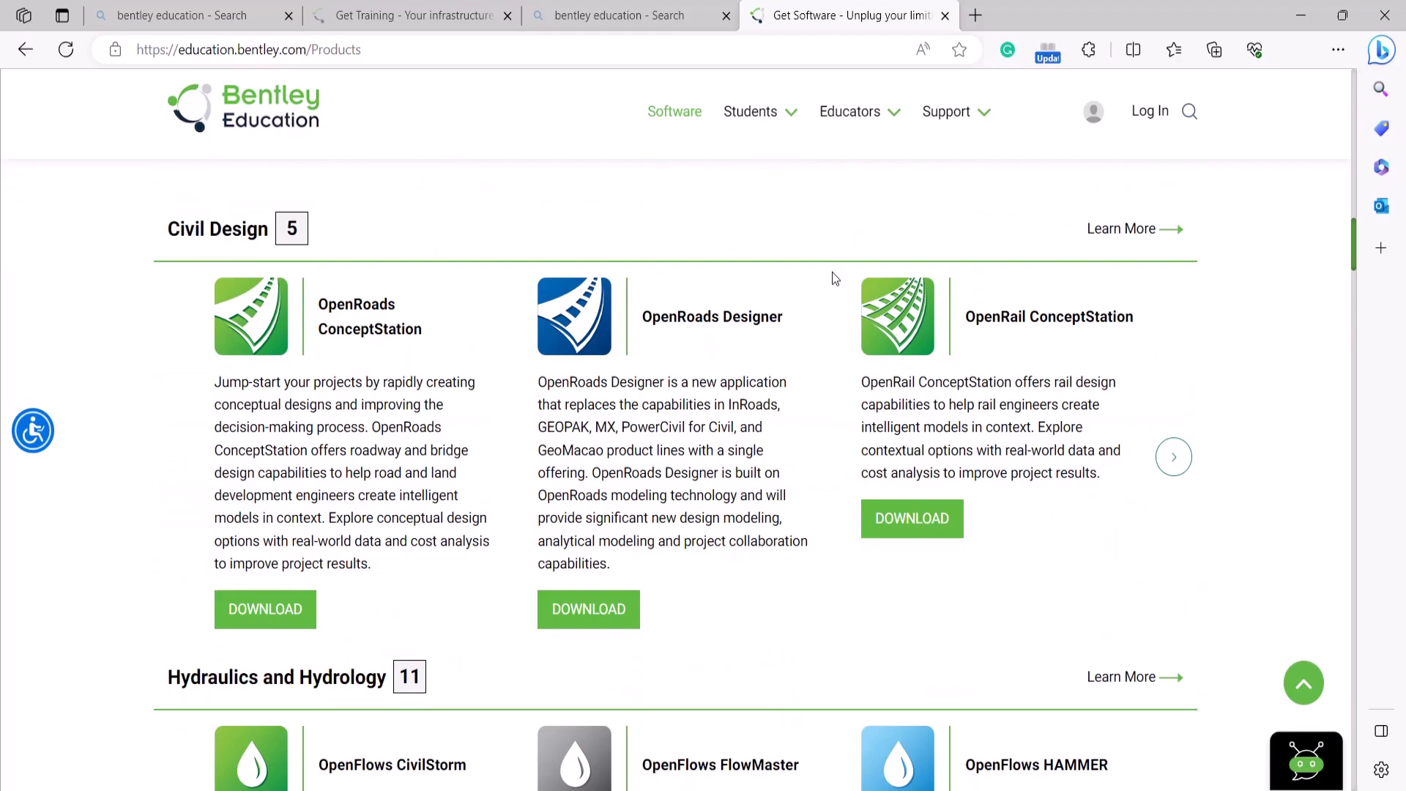
scroll("down", 3)
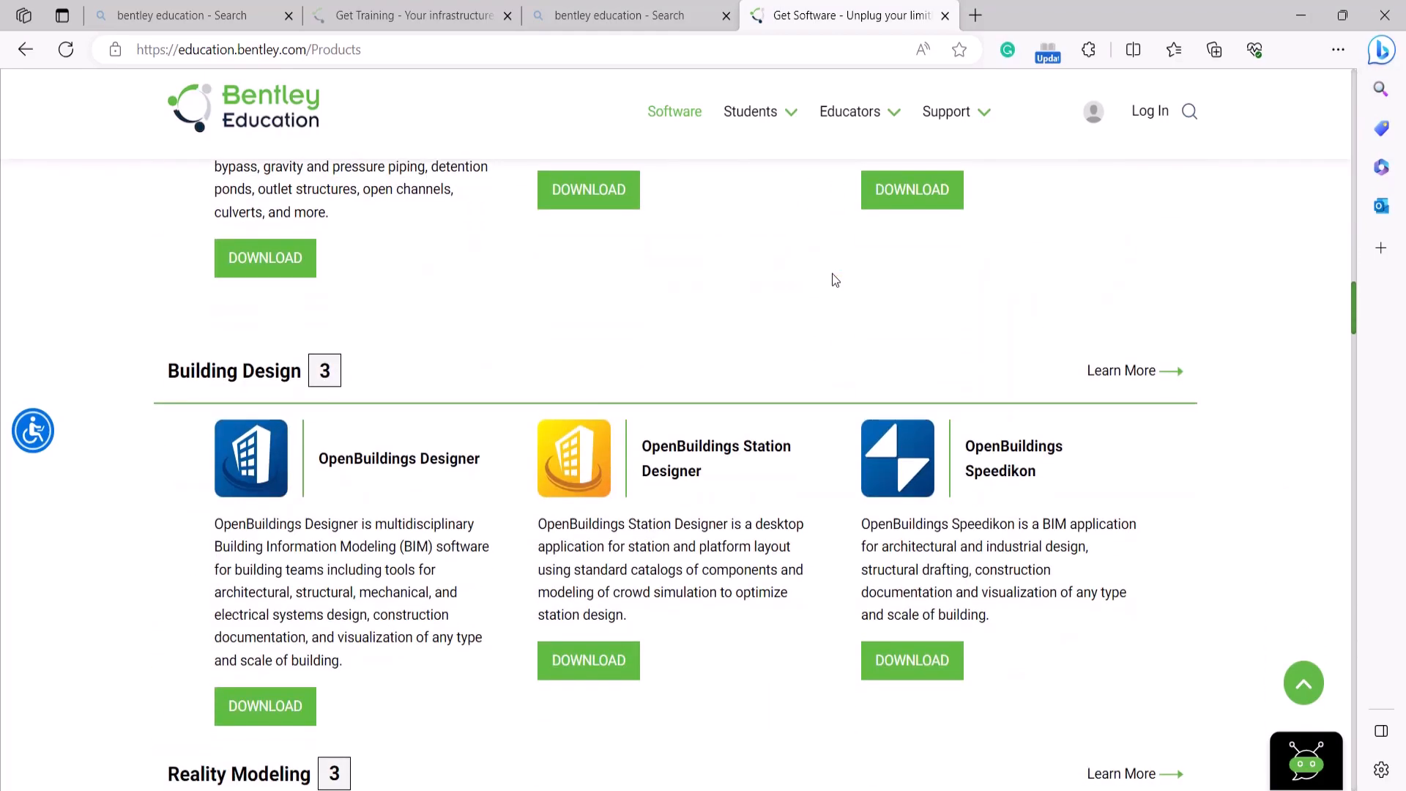
scroll("down", 3)
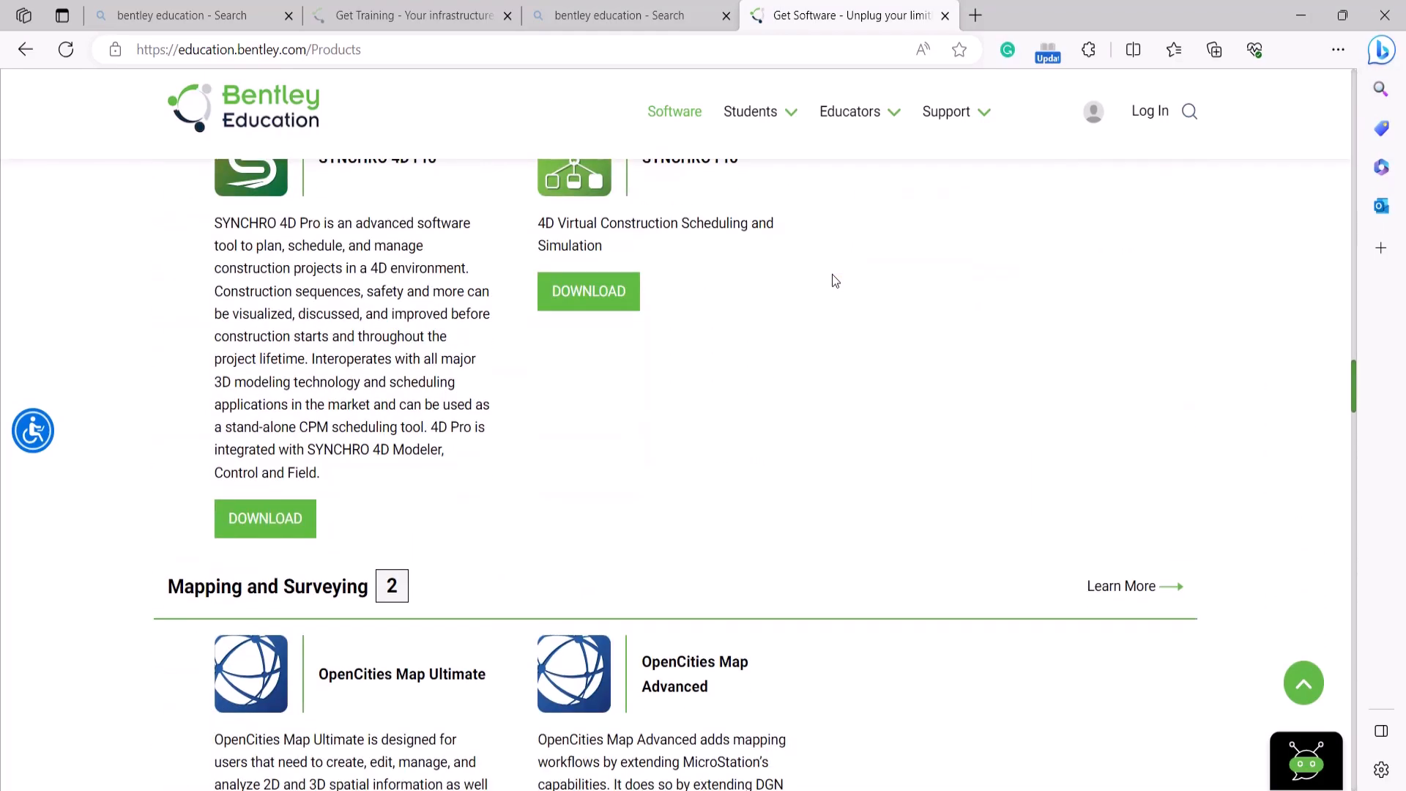
scroll("down", 3)
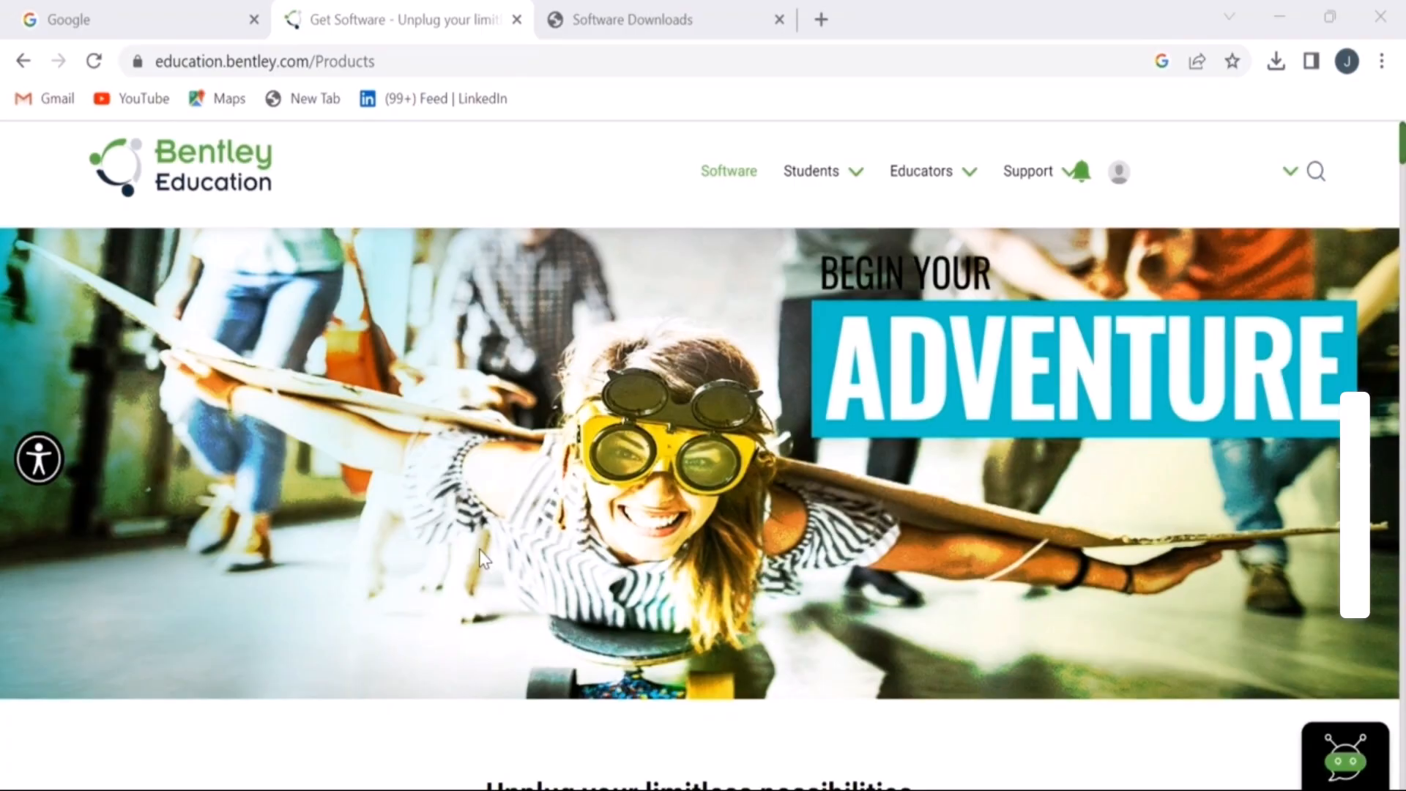
mouse_move(255, 265)
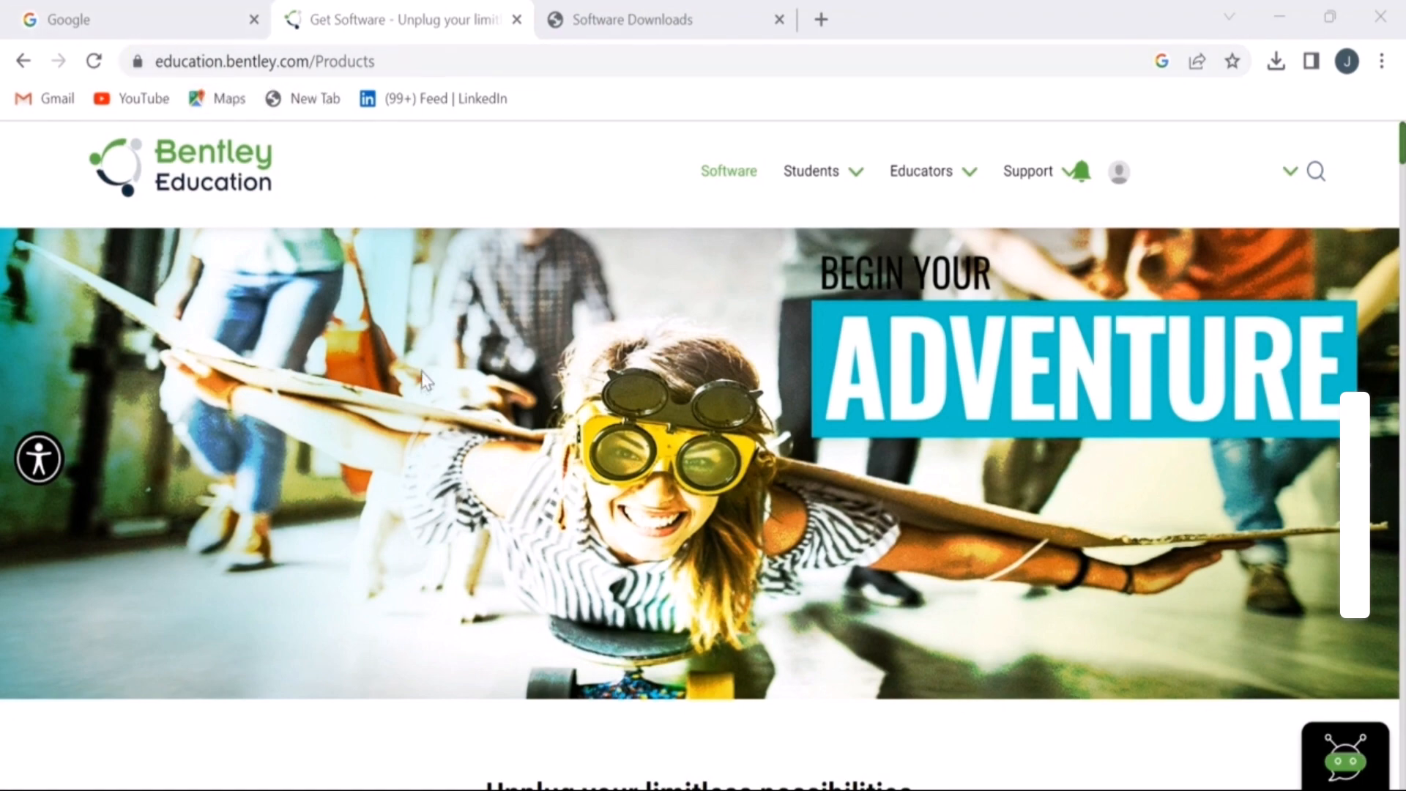
Step: Scroll to Modeling and Visualization where MicroStation and LumenRT are listed for download
scroll("down", 3)
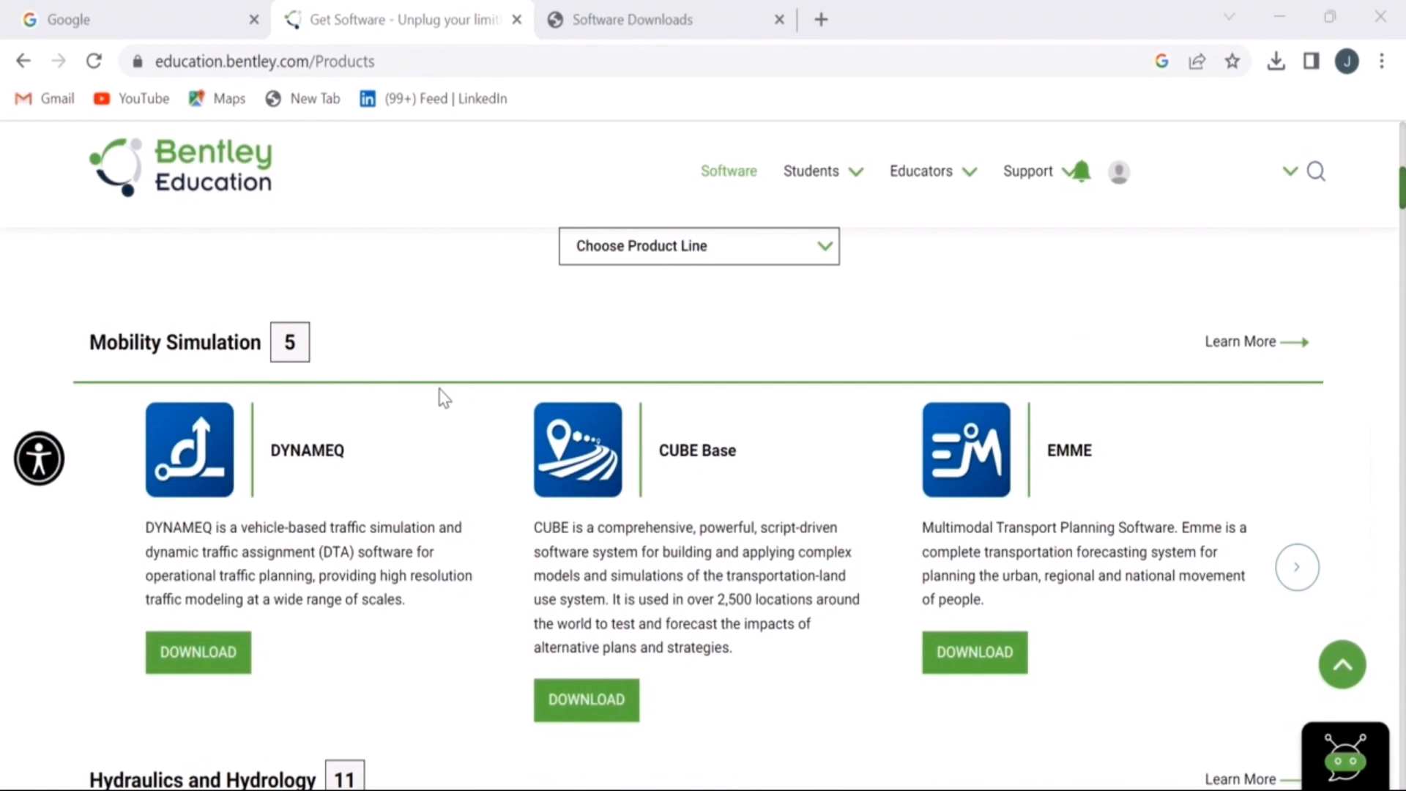
scroll("down", 3)
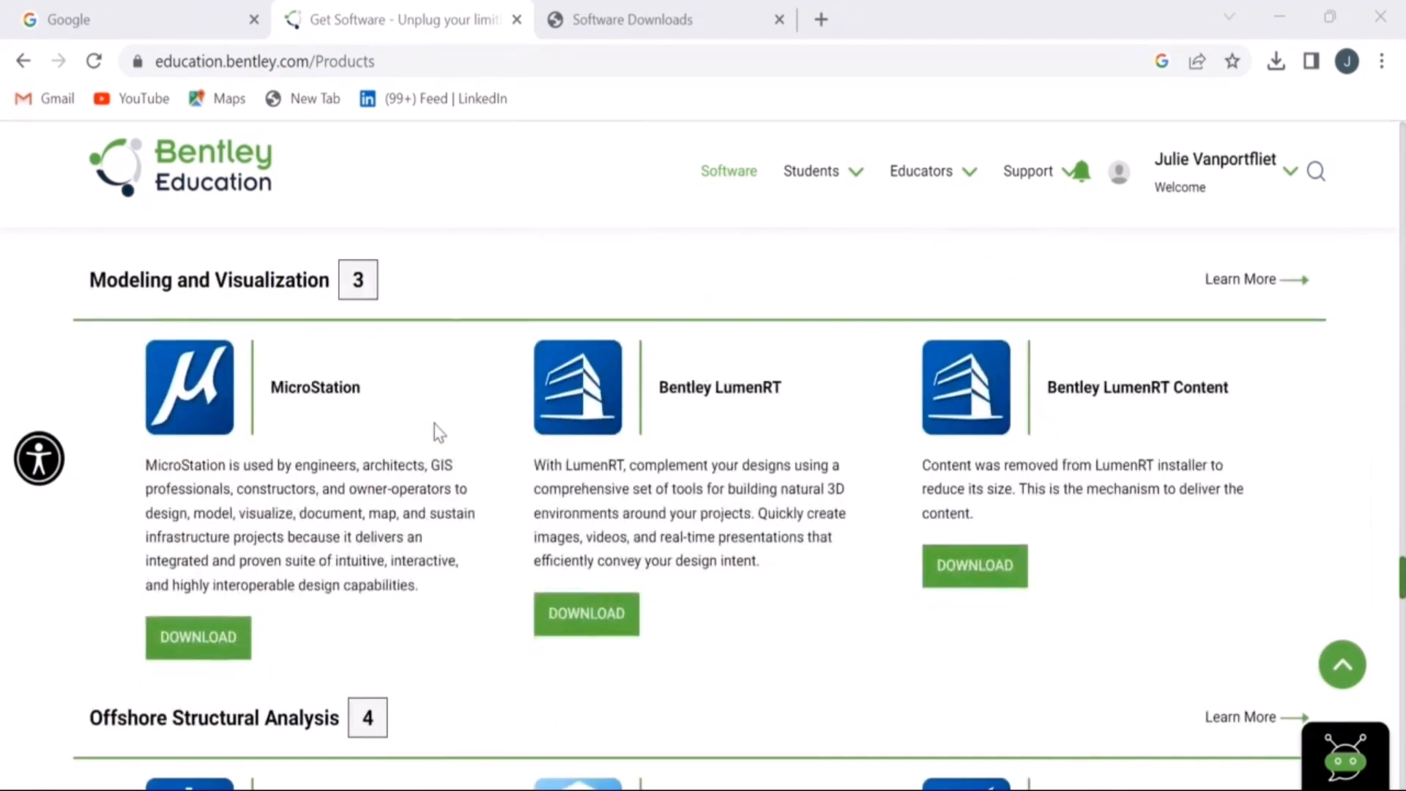
mouse_move(265, 428)
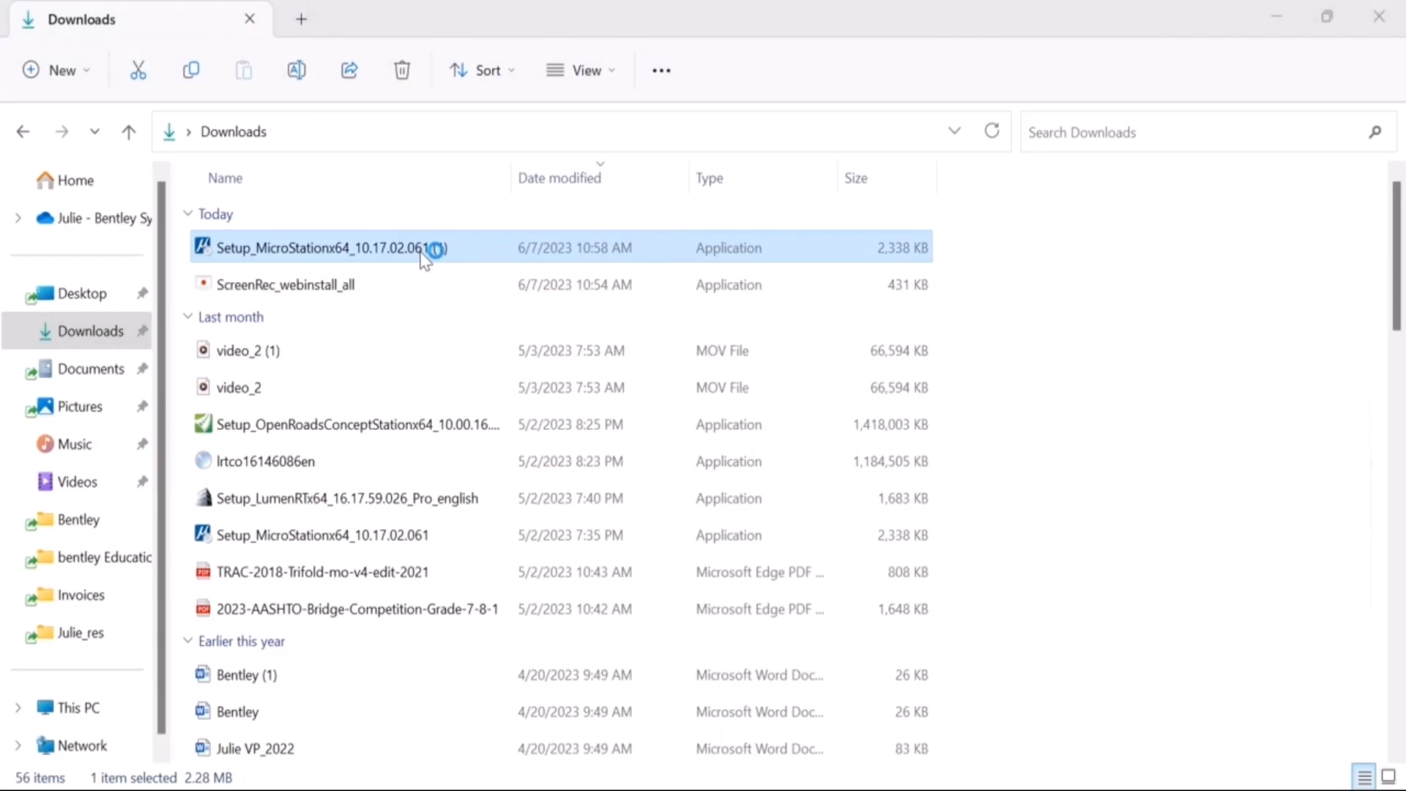
Step: Run the Setup_MicroStationx64 file from today's Downloads
double_click(323, 248)
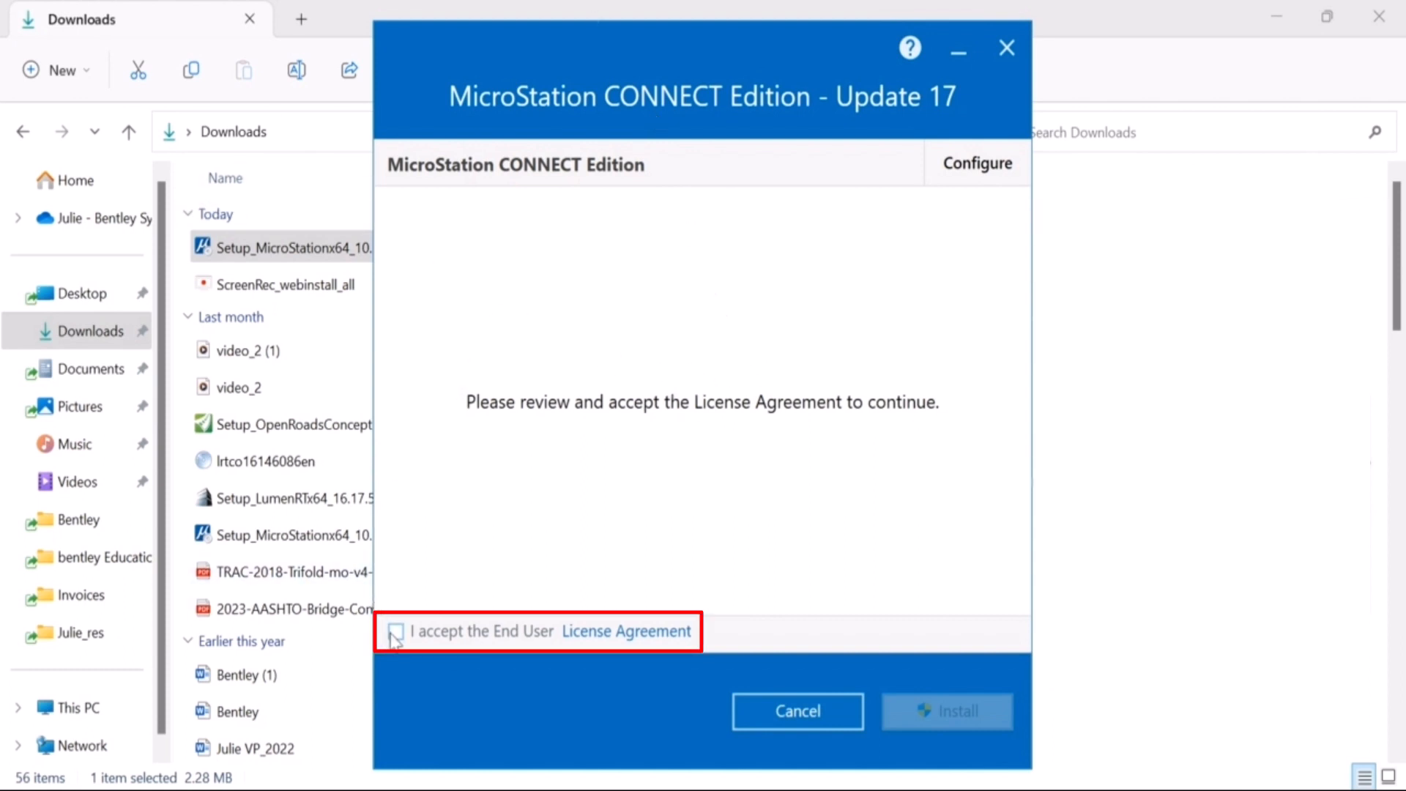
Step: Accept the End User License Agreement and install MicroStation CONNECT Edition
left_click(395, 631)
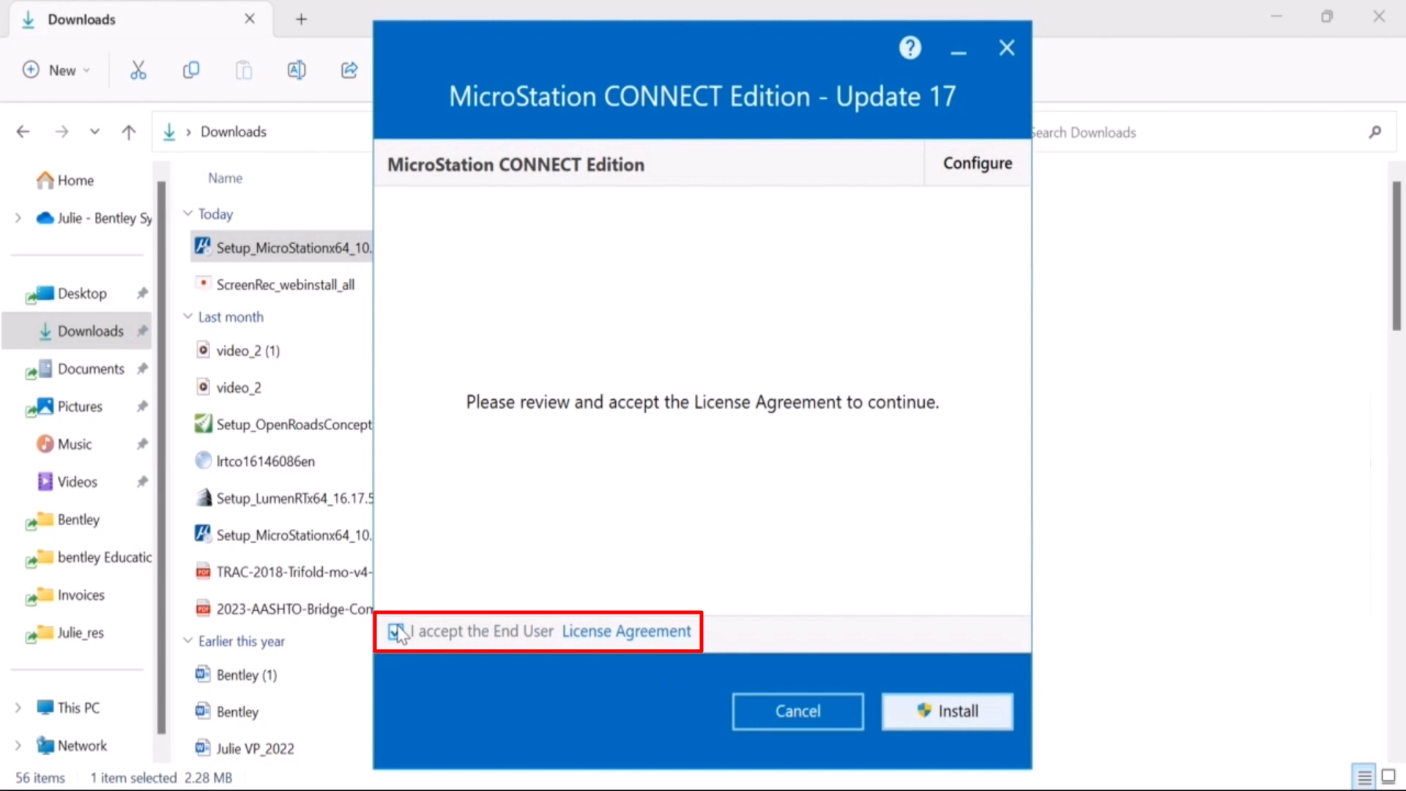
left_click(397, 630)
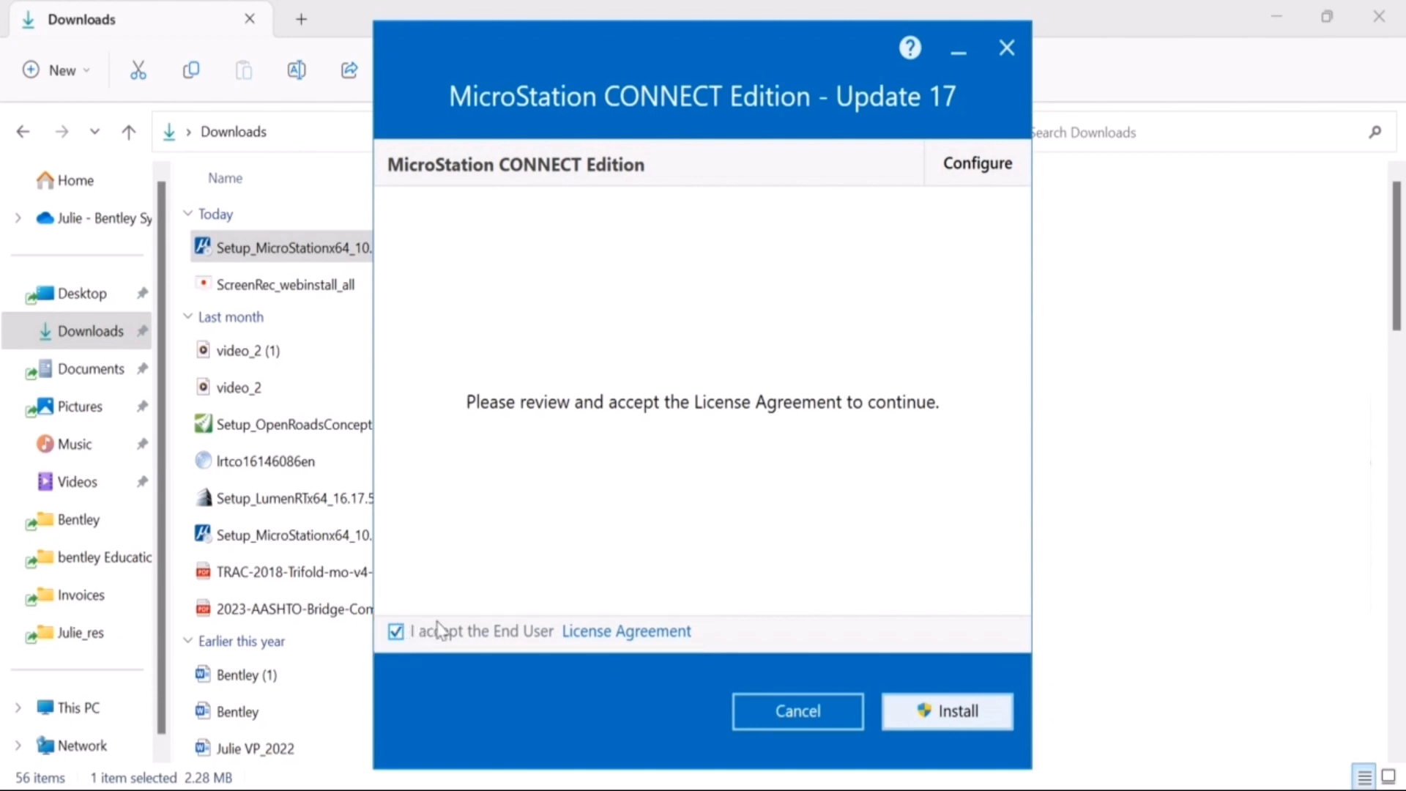
mouse_move(528, 662)
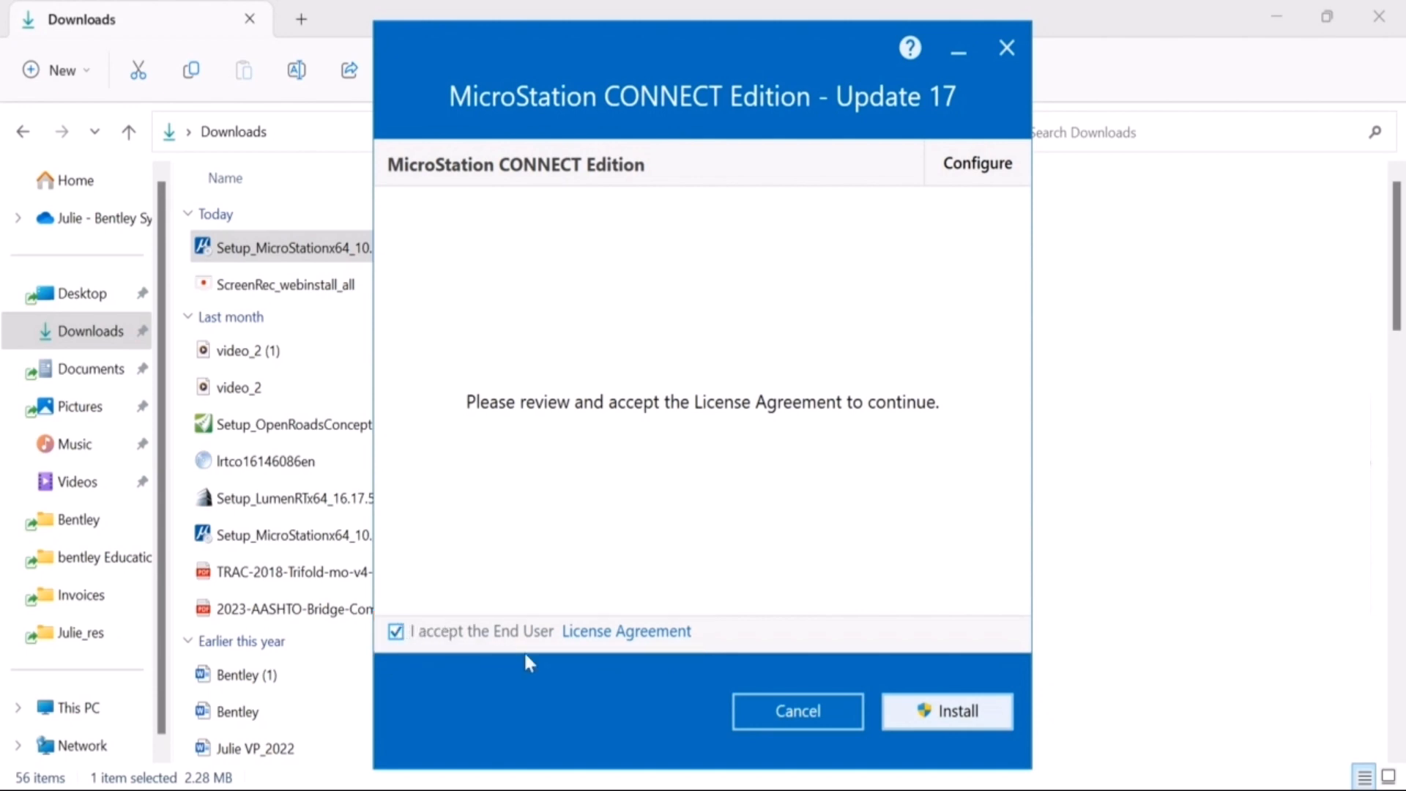
left_click(948, 711)
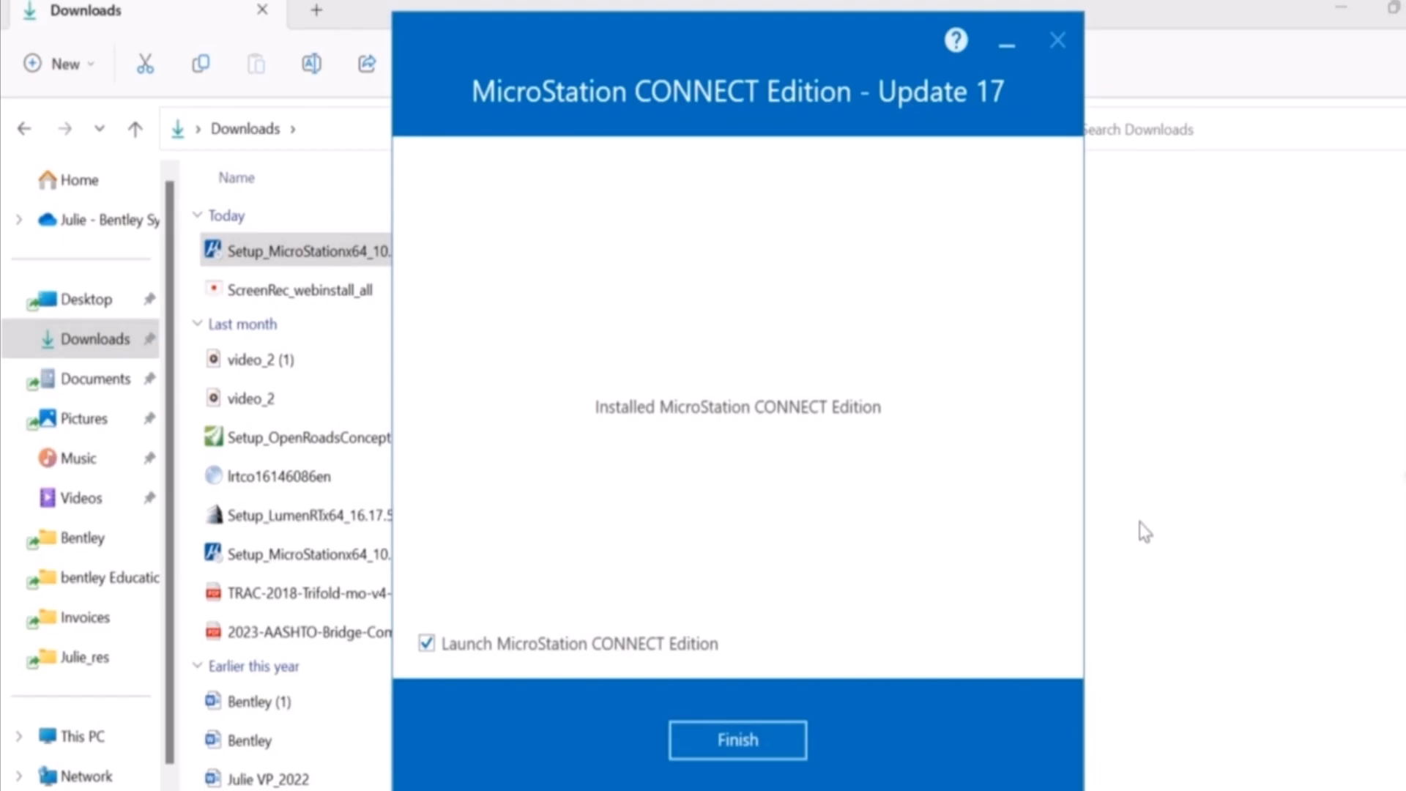
Step: Finish setup with 'Launch MicroStation CONNECT Edition' left checked
left_click(737, 739)
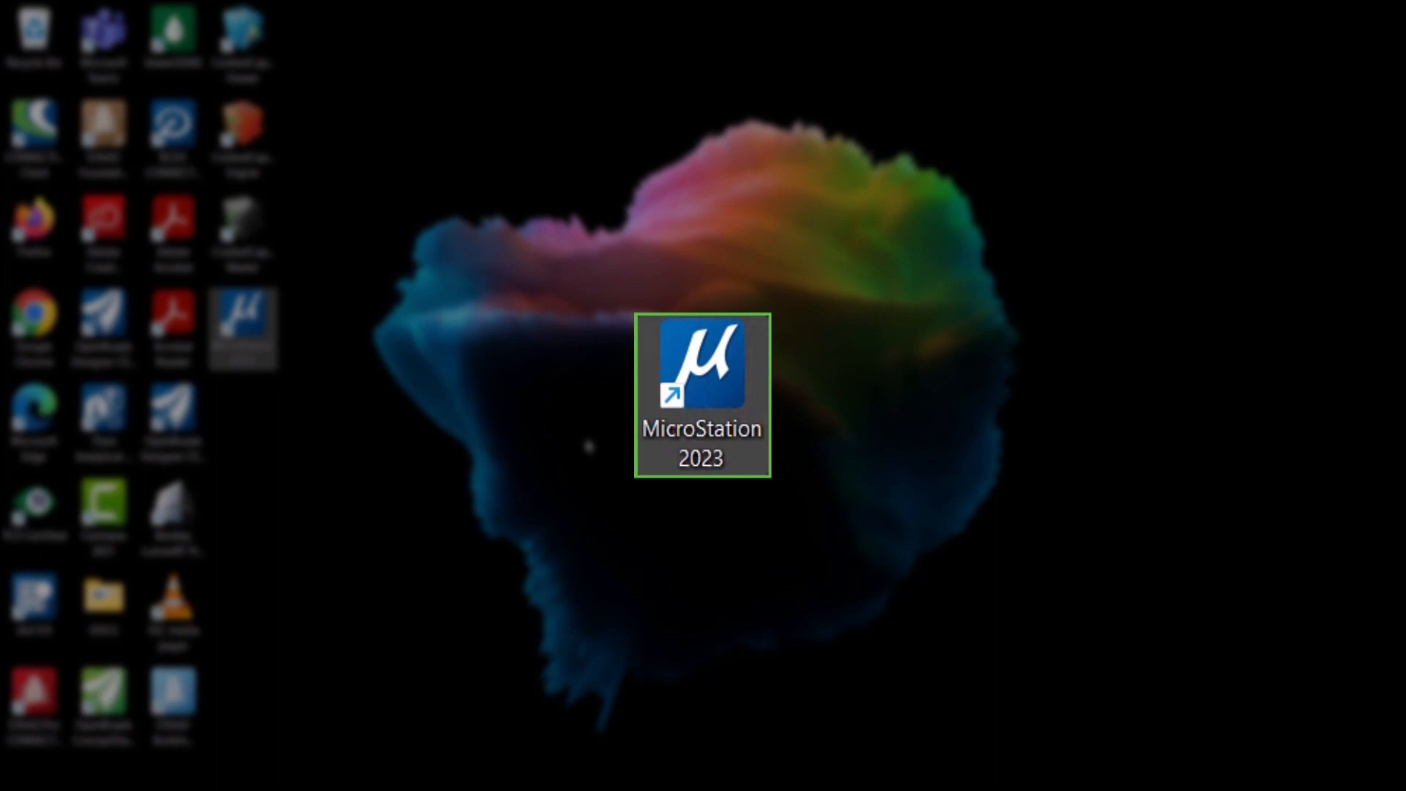
Step: Launch MicroStation 2023 from its desktop shortcut, bringing up CONNECTION Client
left_click_drag(703, 394, 599, 378)
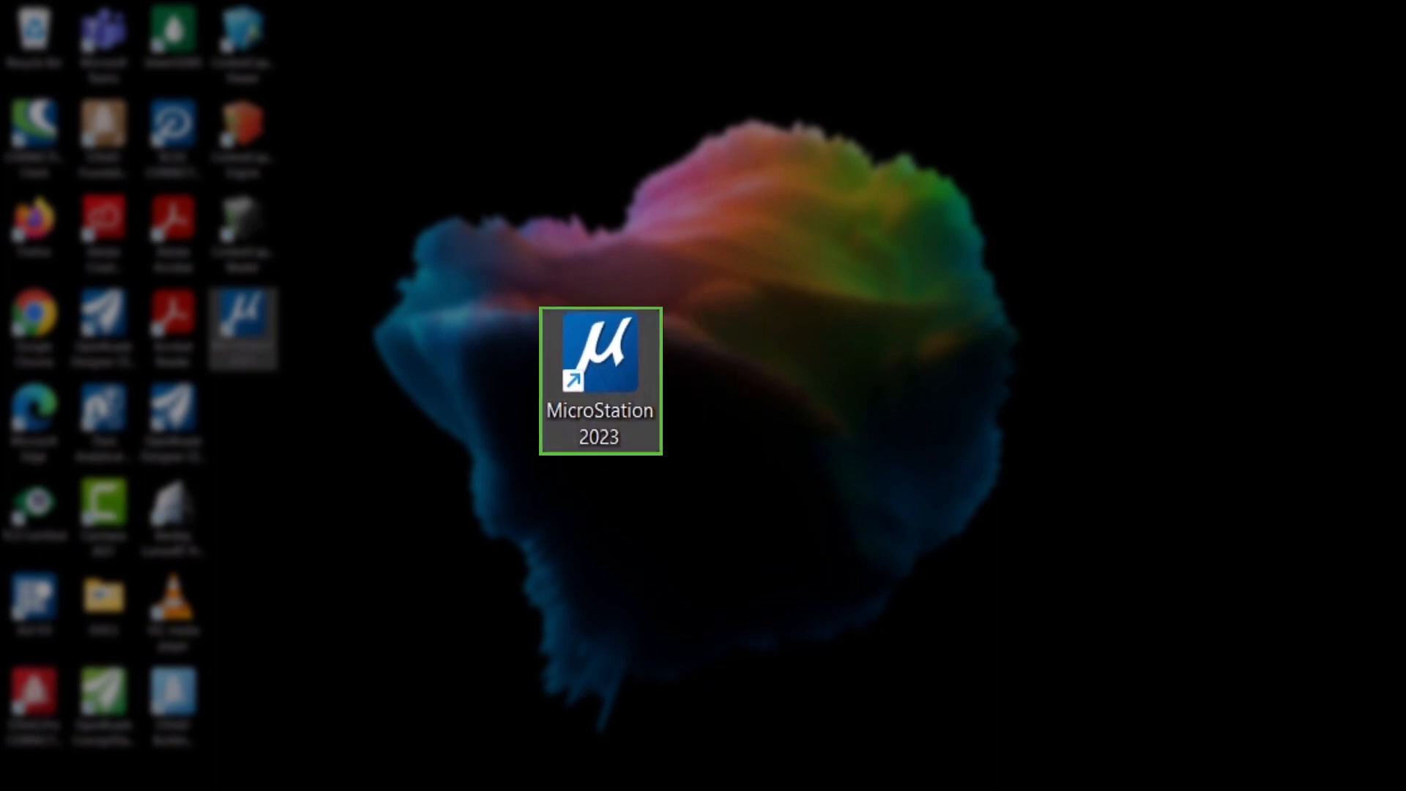
left_click(587, 446)
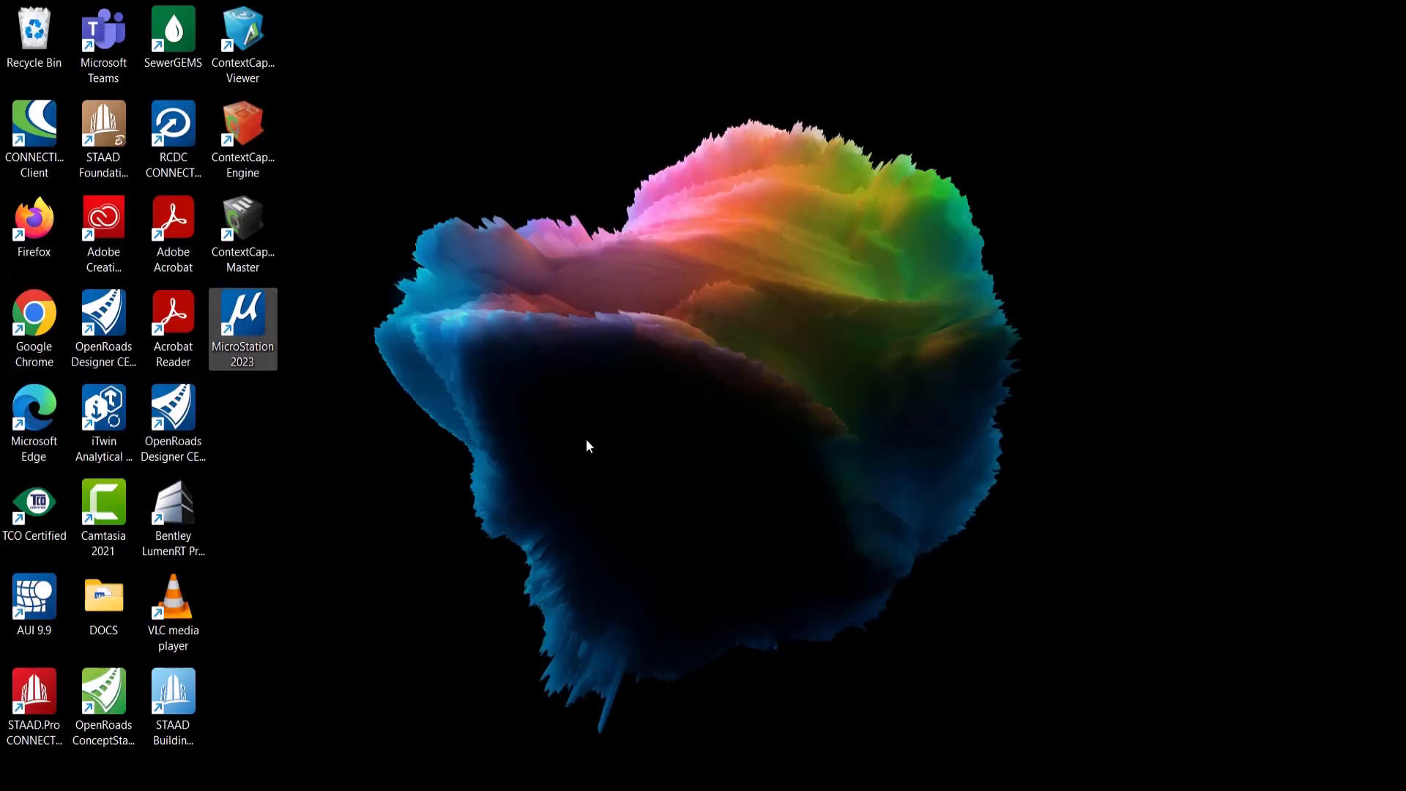
double_click(242, 322)
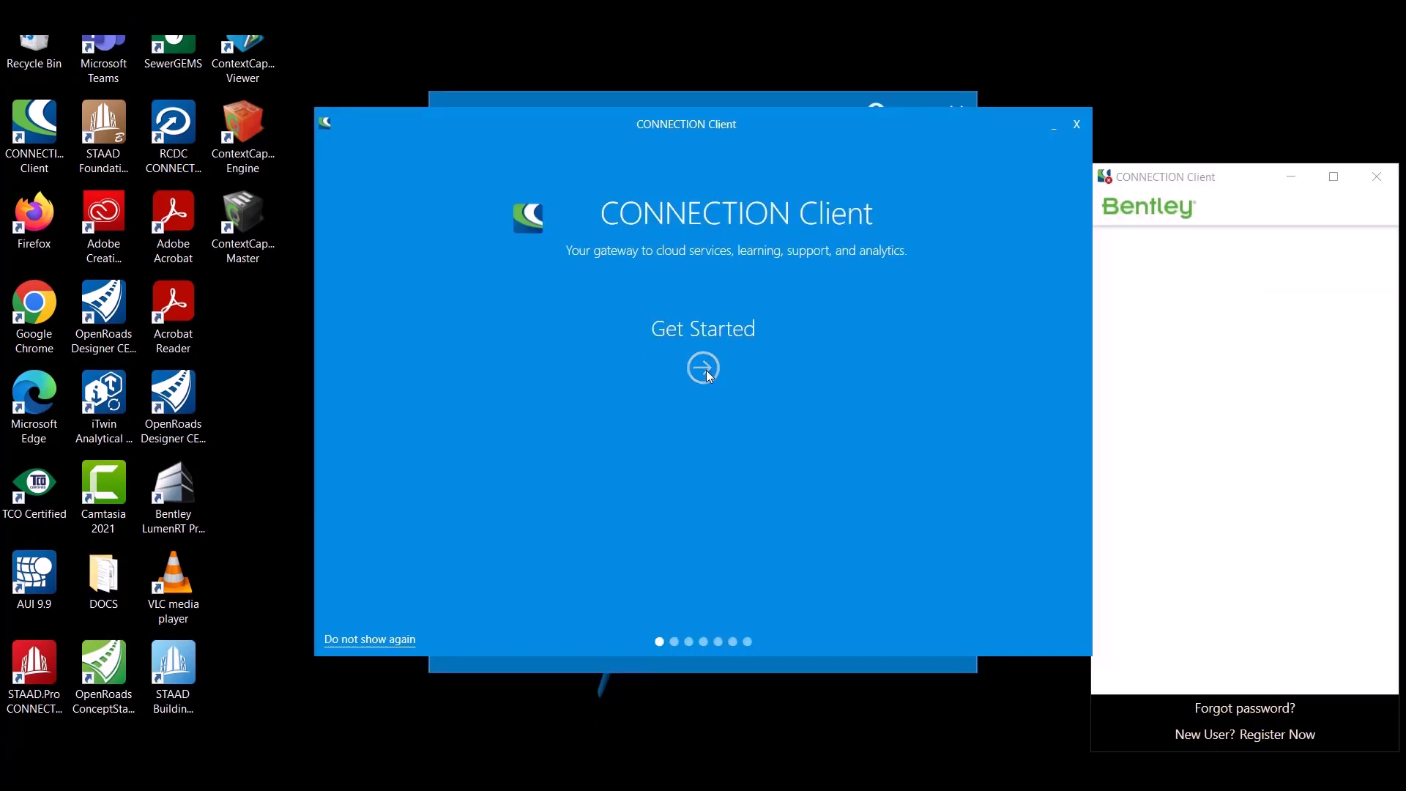
Step: Use Get Started to reach the CONNECTION Client email sign-in step
left_click(701, 368)
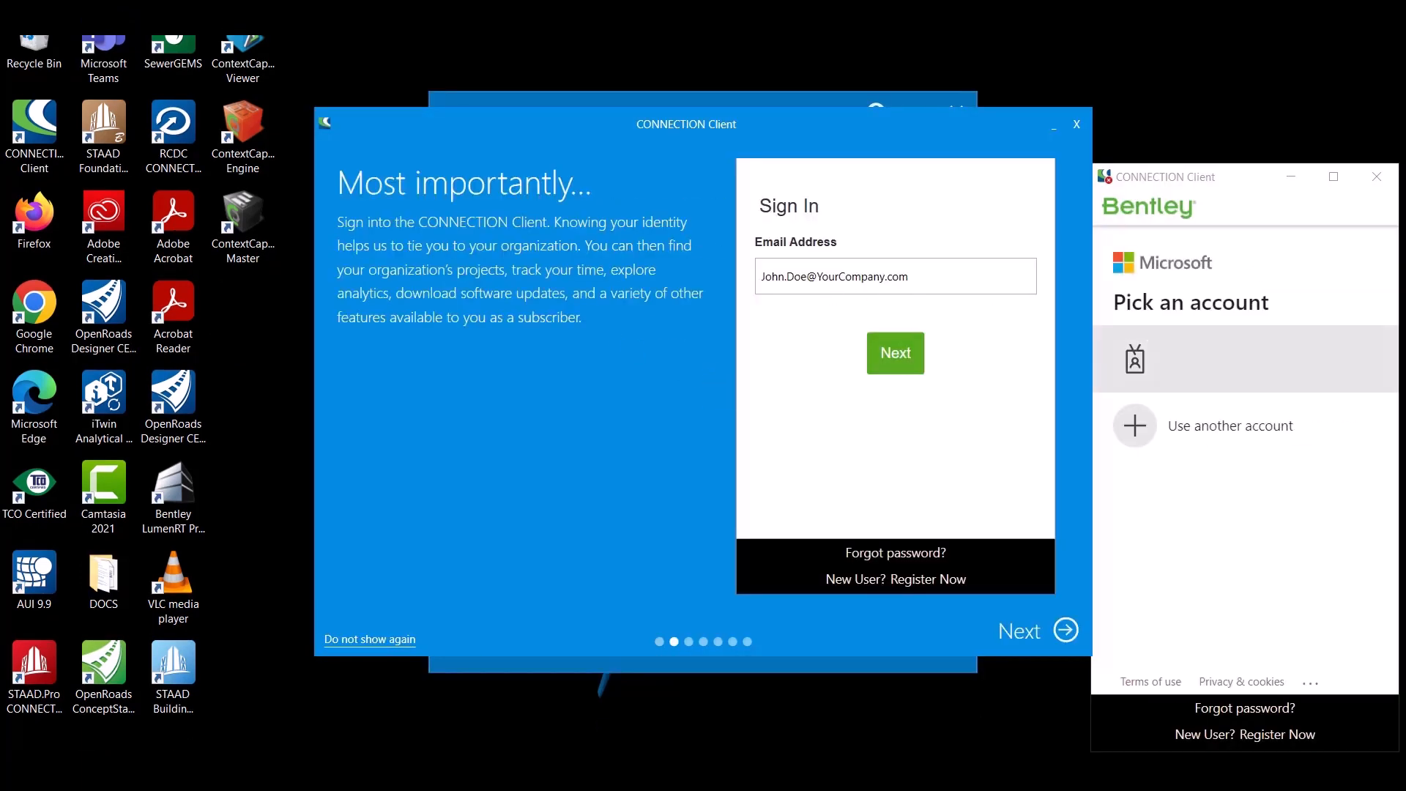